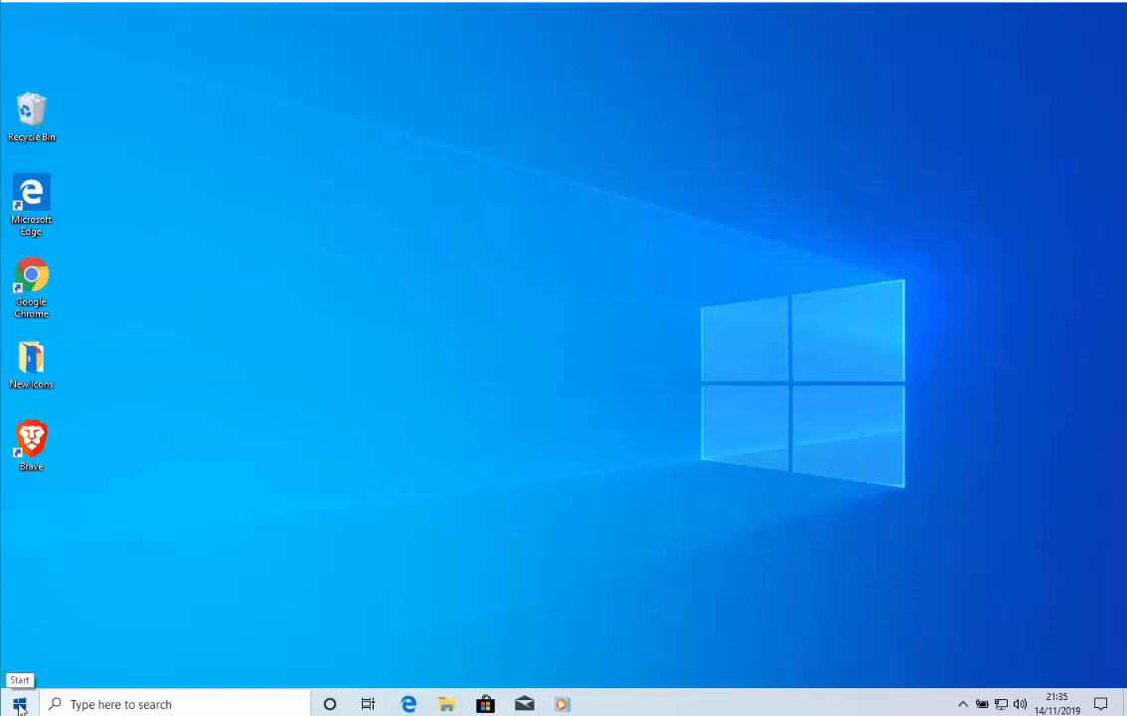
Open Windows Settings from the Start menu with the sidebar expanded to show item names
{"action": "left_click", "coordinate": [14, 703]}
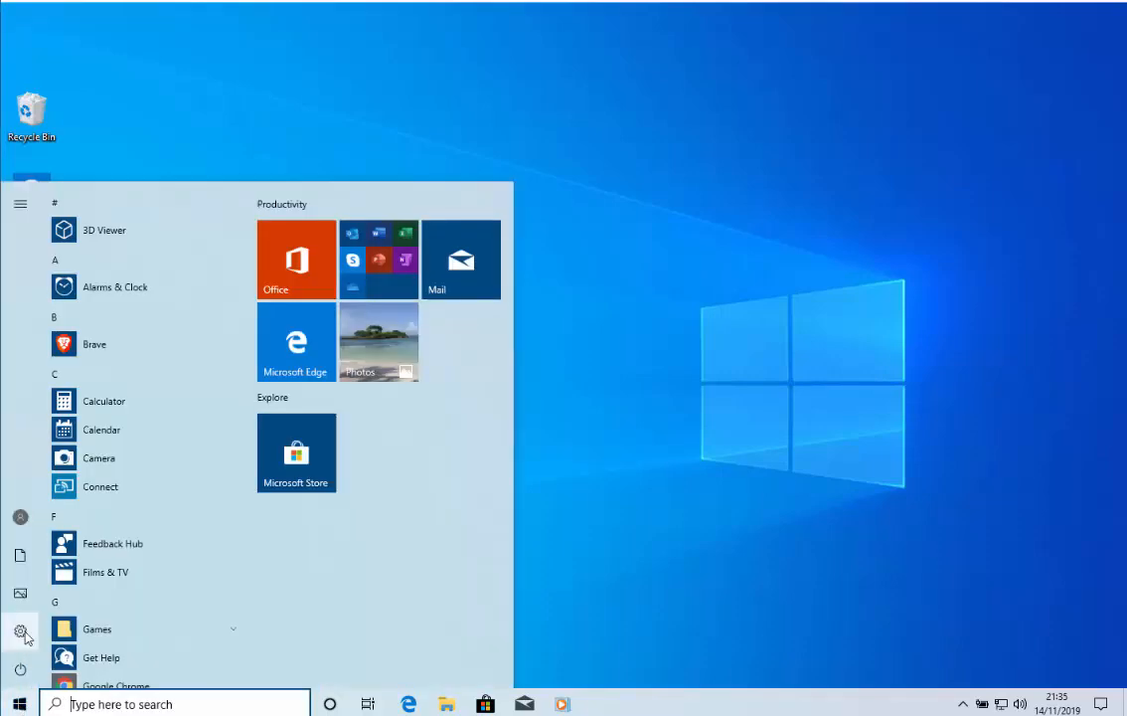
{"action": "left_click", "coordinate": [19, 203]}
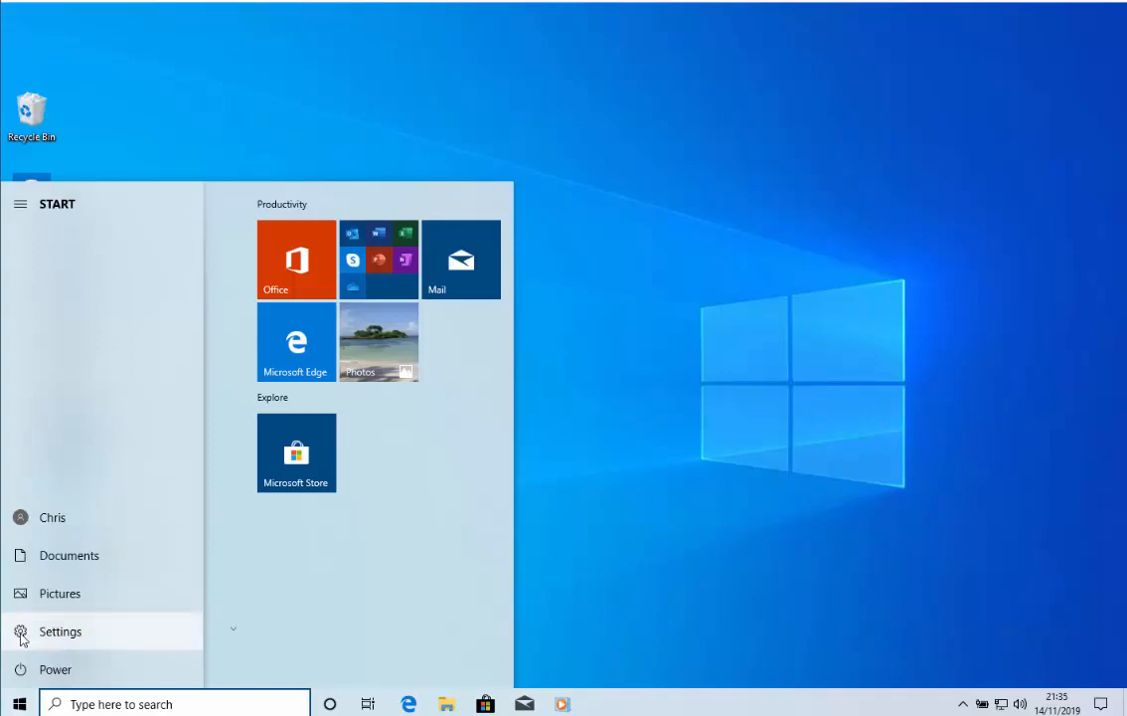
{"action": "left_click", "coordinate": [60, 632]}
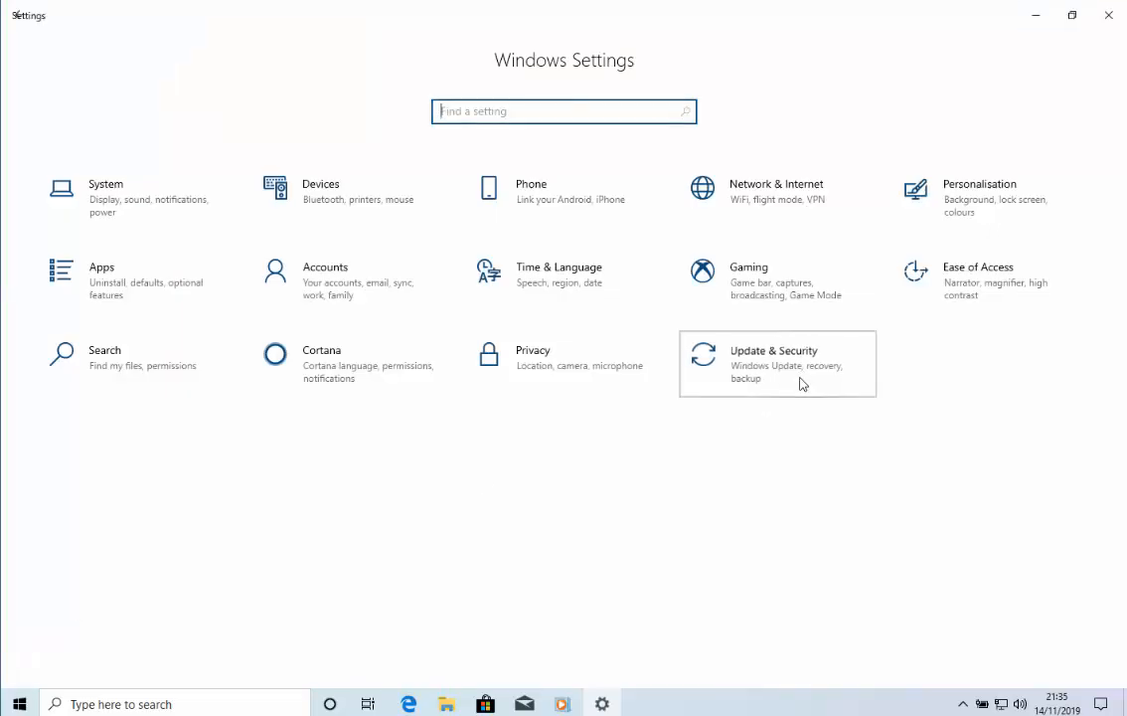
Go to Update & Security, view the update history and choose Uninstall updates
{"action": "left_click", "coordinate": [776, 364]}
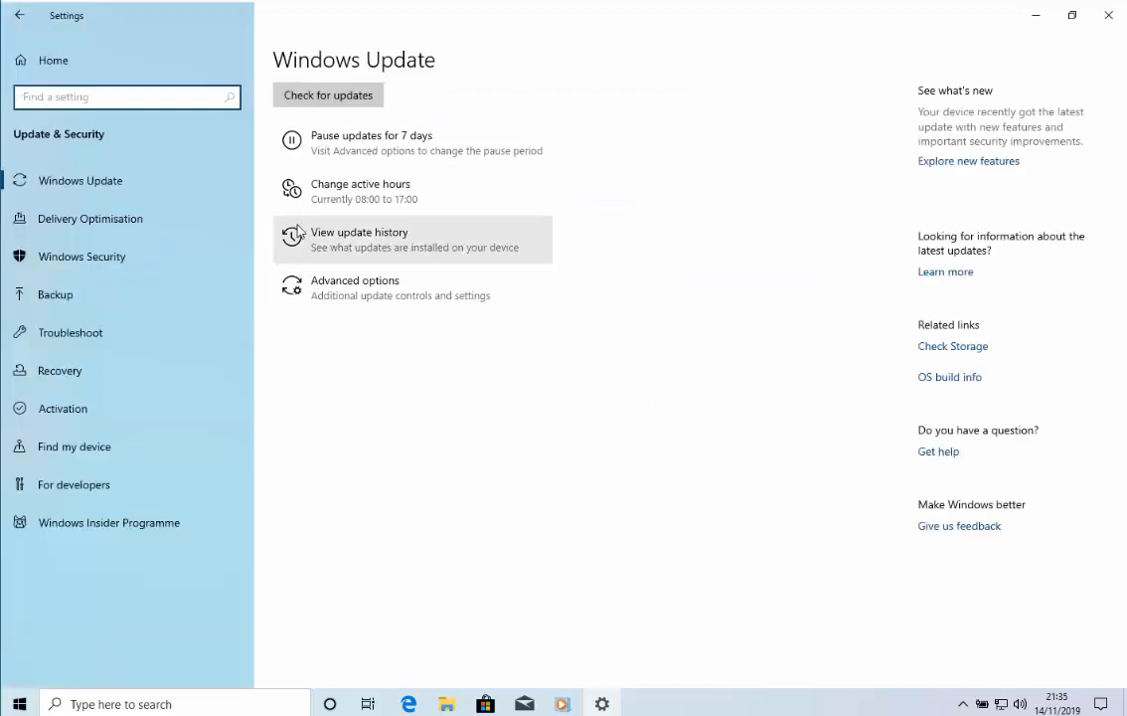
{"action": "left_click", "coordinate": [328, 95]}
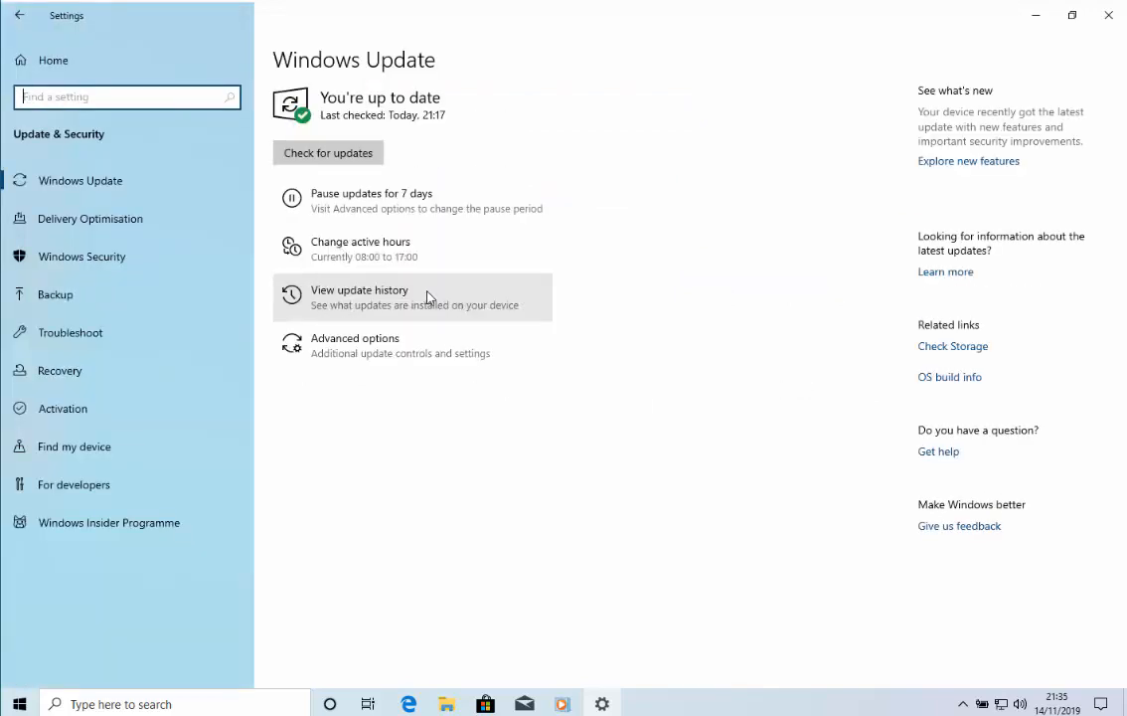
{"action": "left_click", "coordinate": [359, 296]}
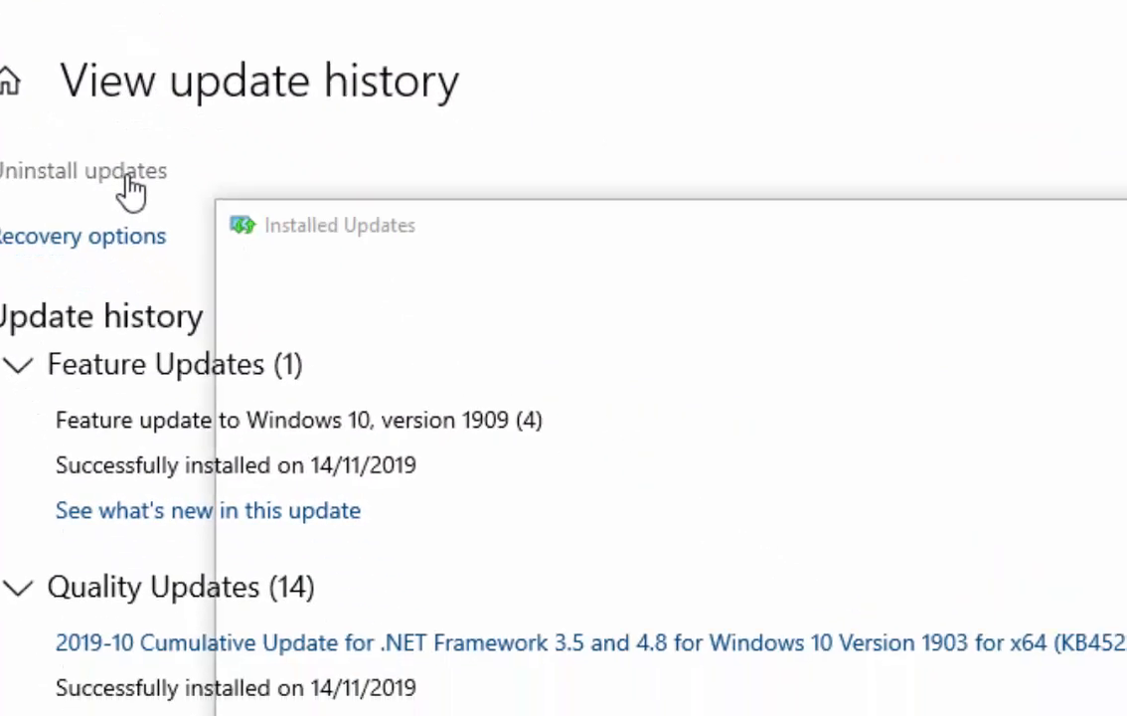
In Installed Updates, select the Feature Update 1909 enablement package (KB4517245) and uninstall it
{"action": "left_click", "coordinate": [86, 171]}
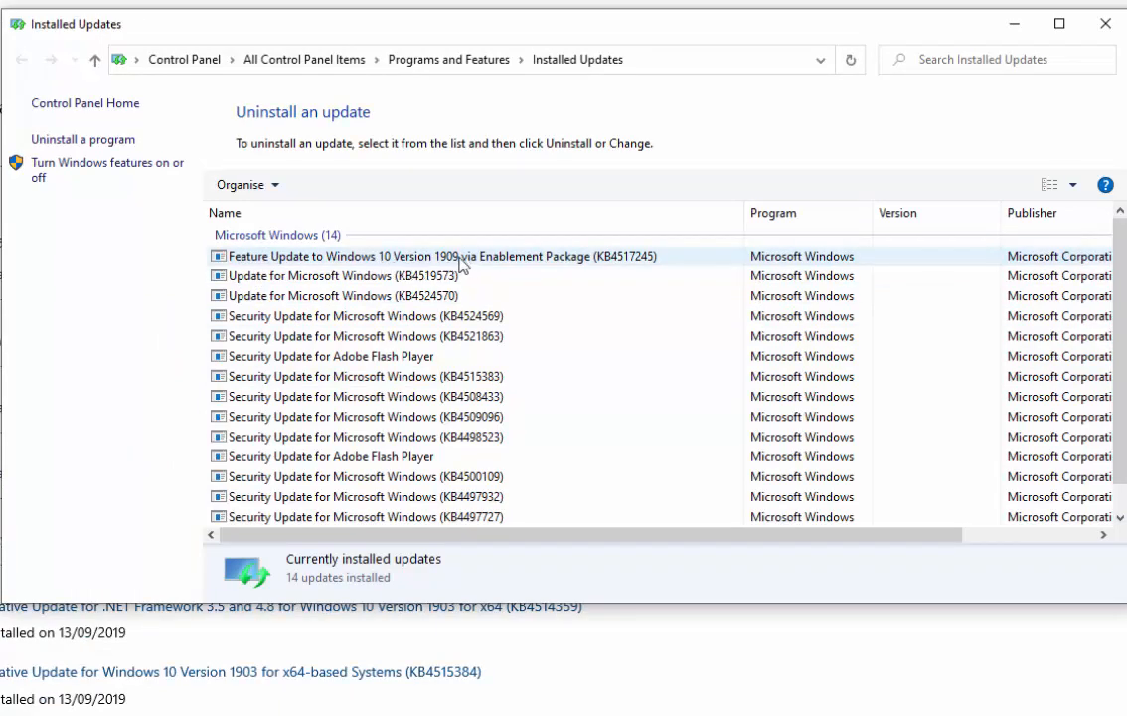
{"action": "left_click", "coordinate": [428, 254]}
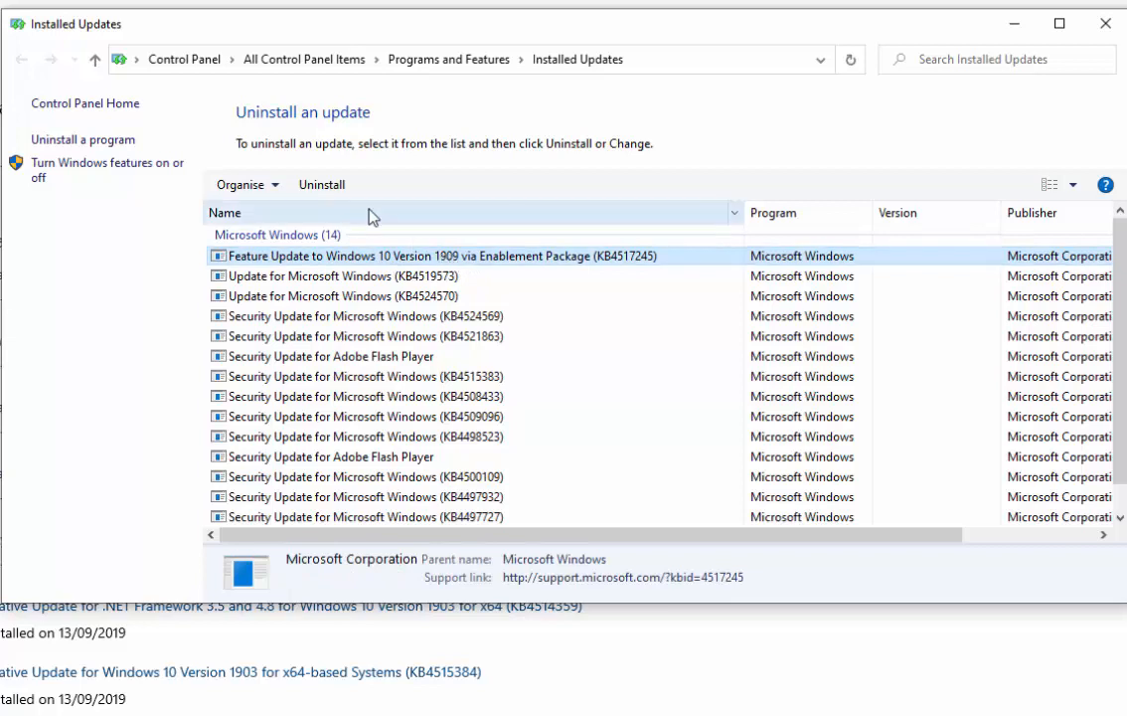
{"action": "left_click", "coordinate": [322, 183]}
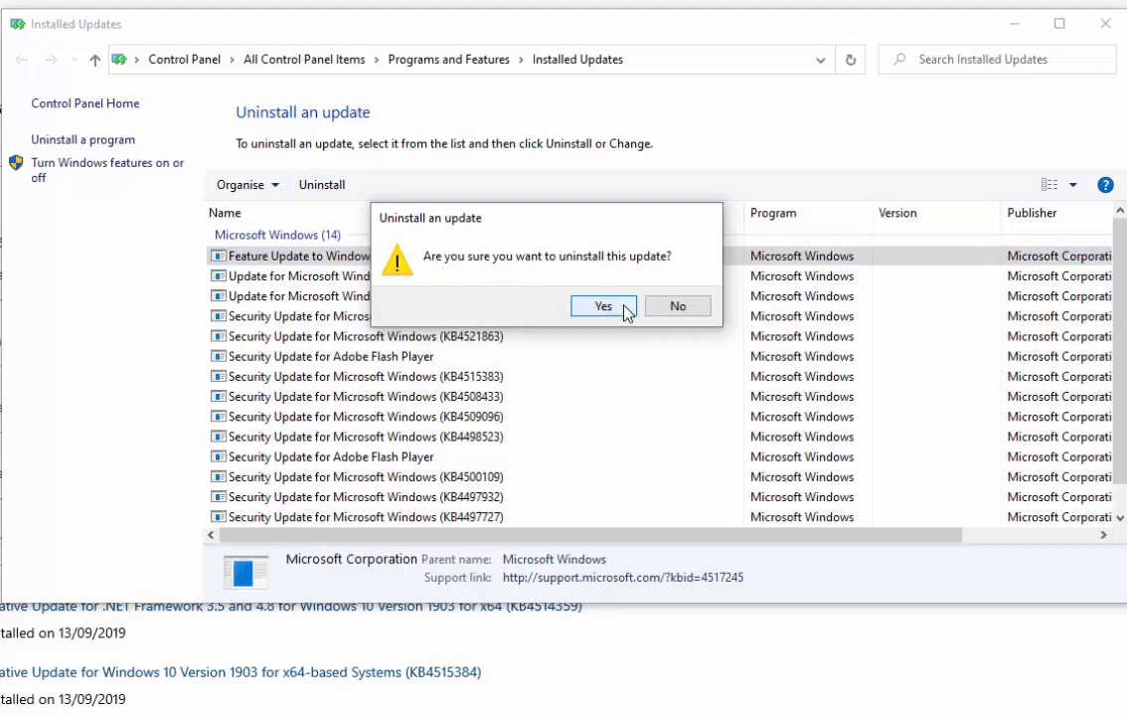
Confirm removing the 1909 feature update and restart the computer now
{"action": "left_click", "coordinate": [602, 306]}
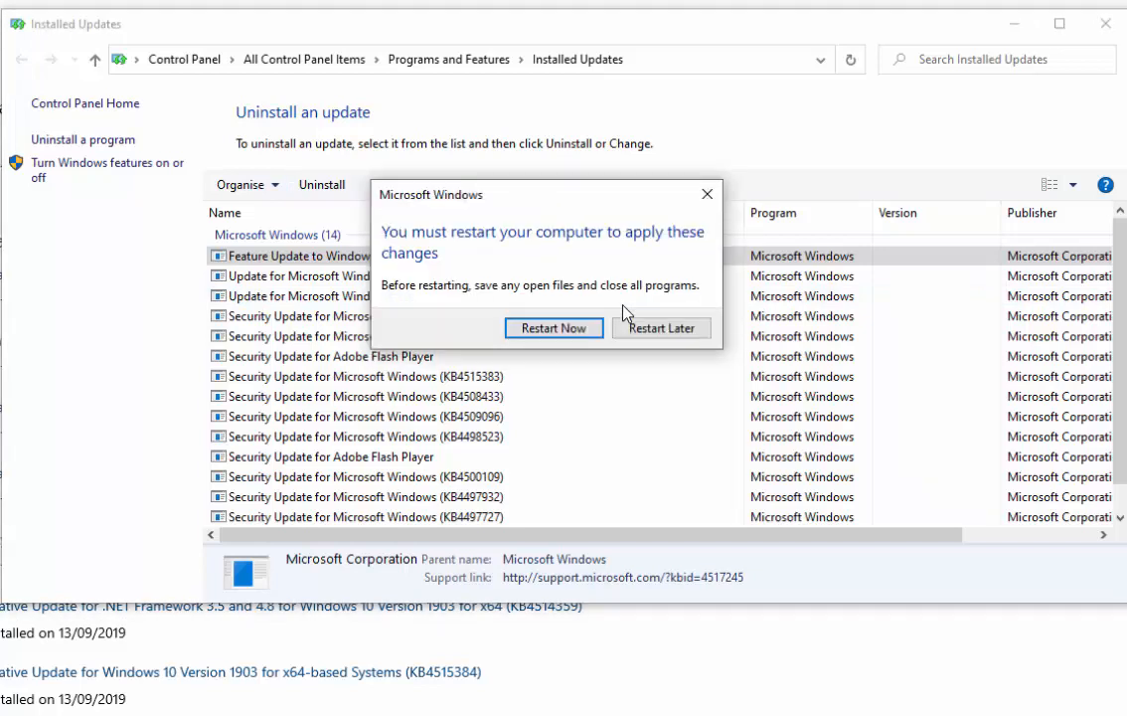
{"action": "mouse_move", "coordinate": [552, 328]}
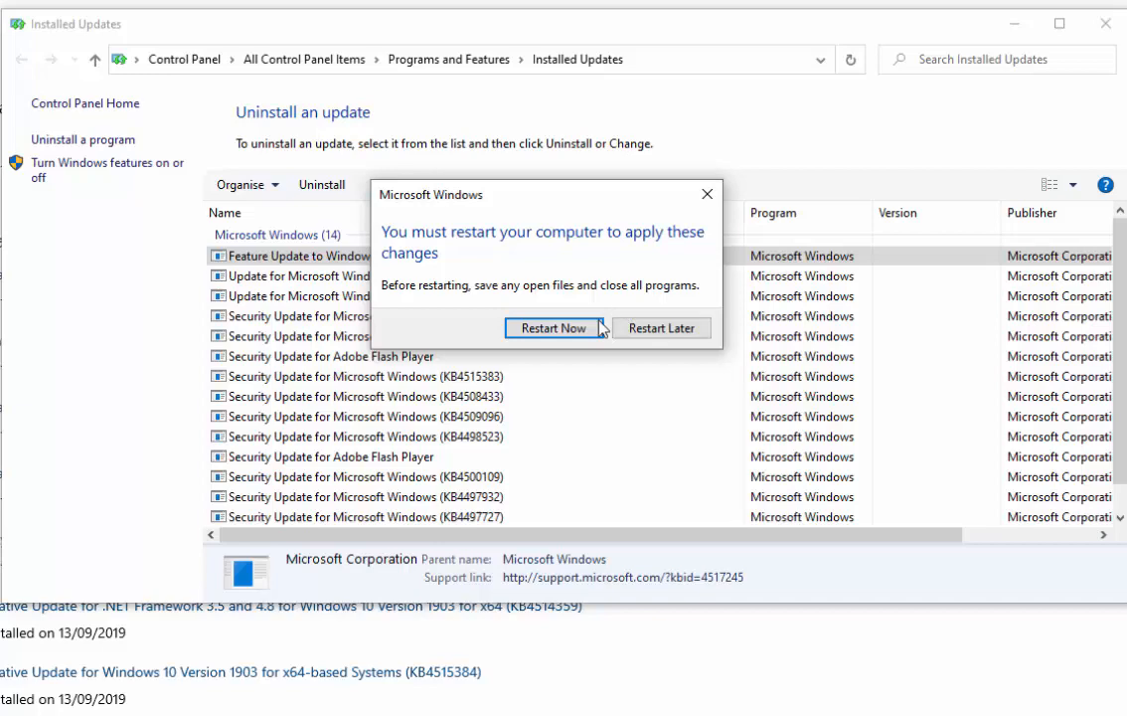
{"action": "left_click", "coordinate": [662, 328]}
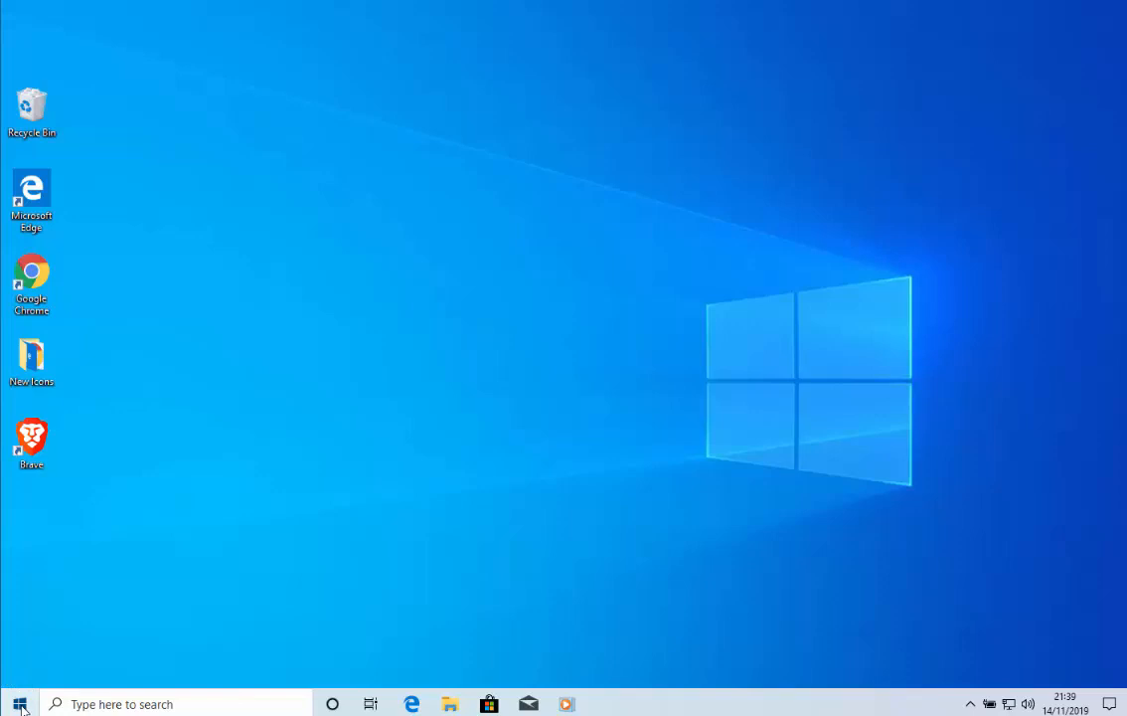
Open the Start menu after restart to check its sidebar icons show only tooltips
{"action": "left_click", "coordinate": [16, 704]}
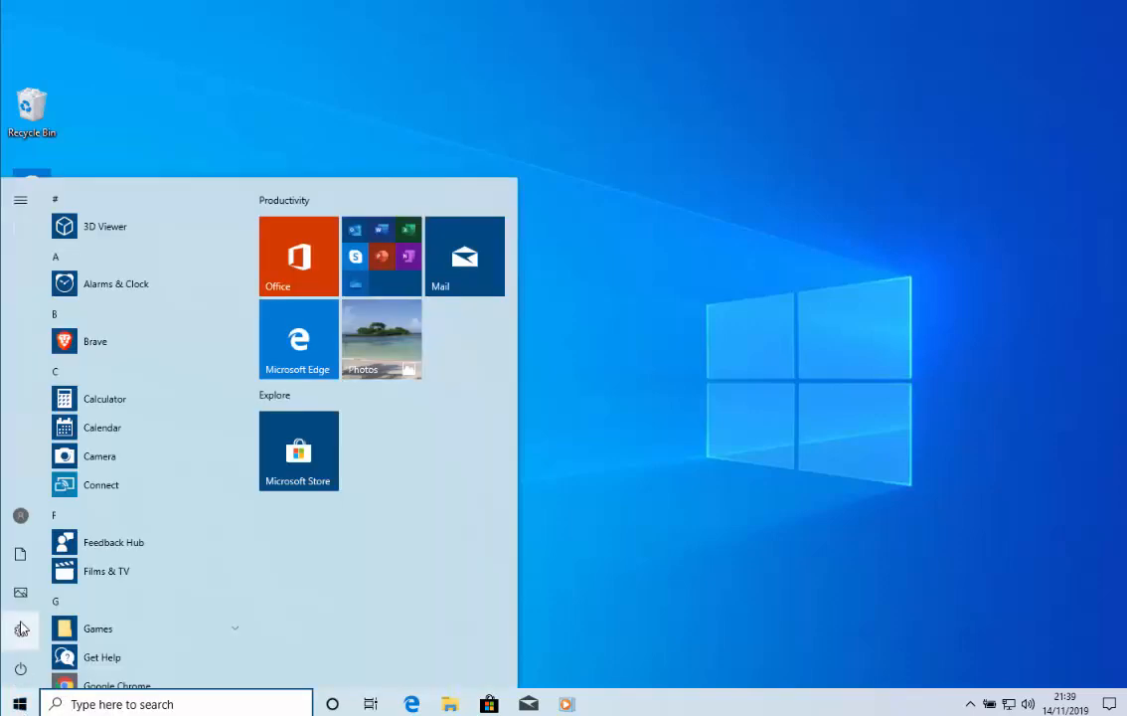
{"action": "mouse_move", "coordinate": [19, 517]}
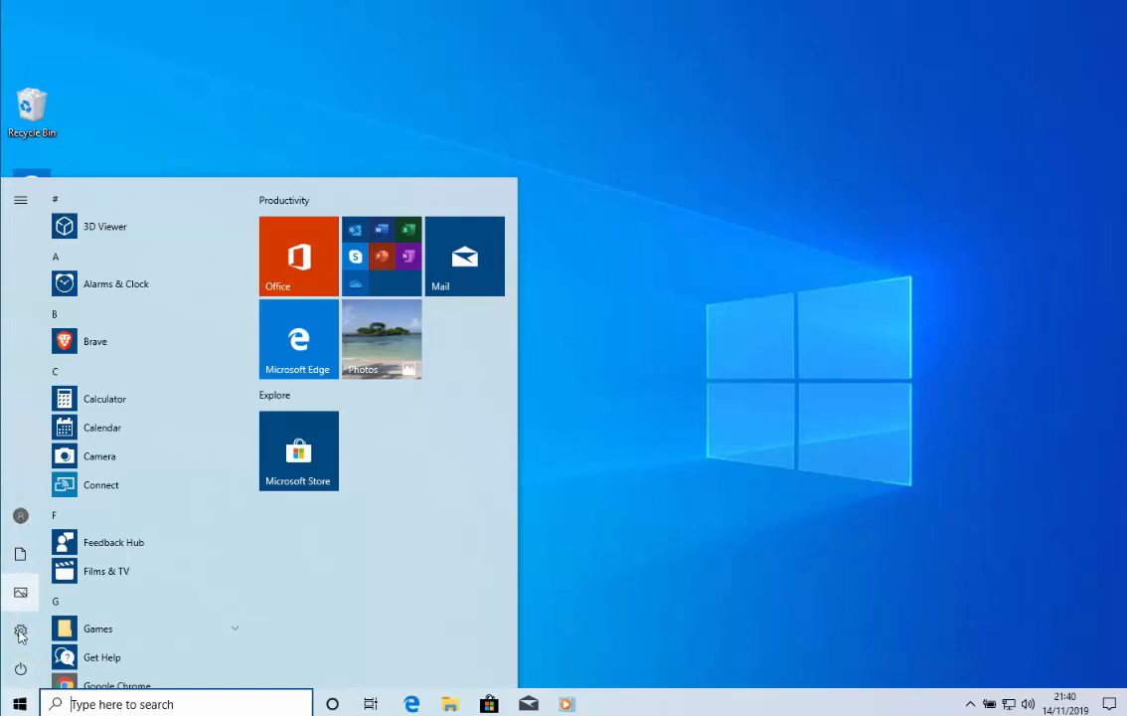
{"action": "mouse_move", "coordinate": [20, 646]}
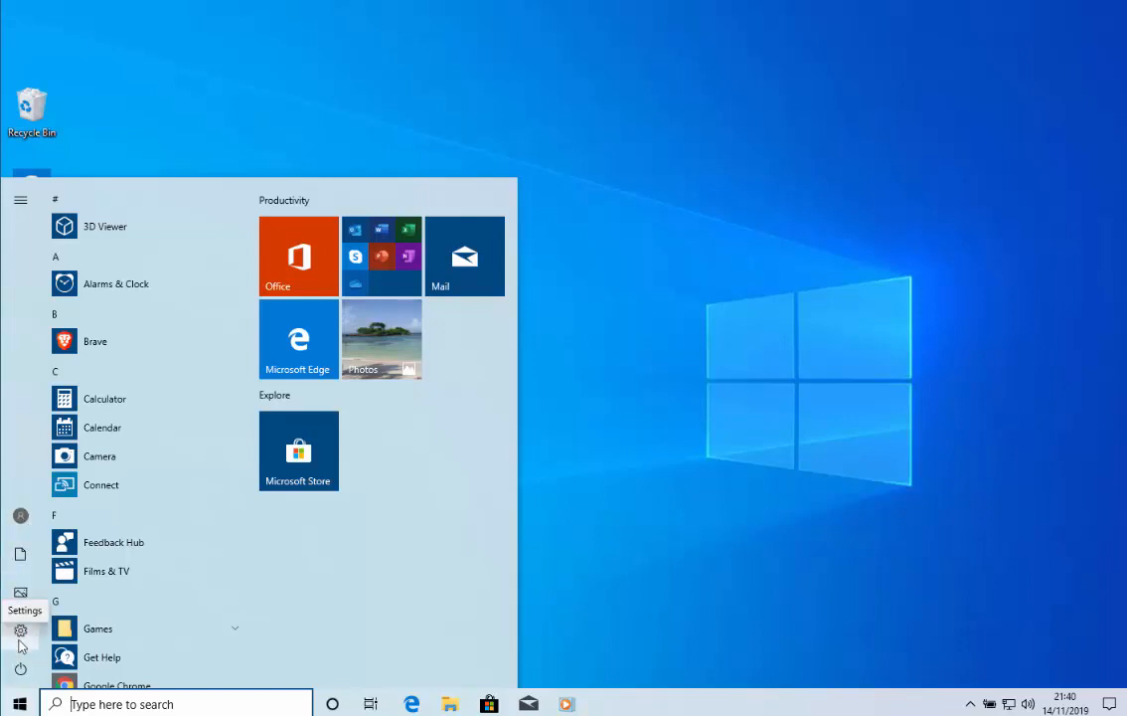